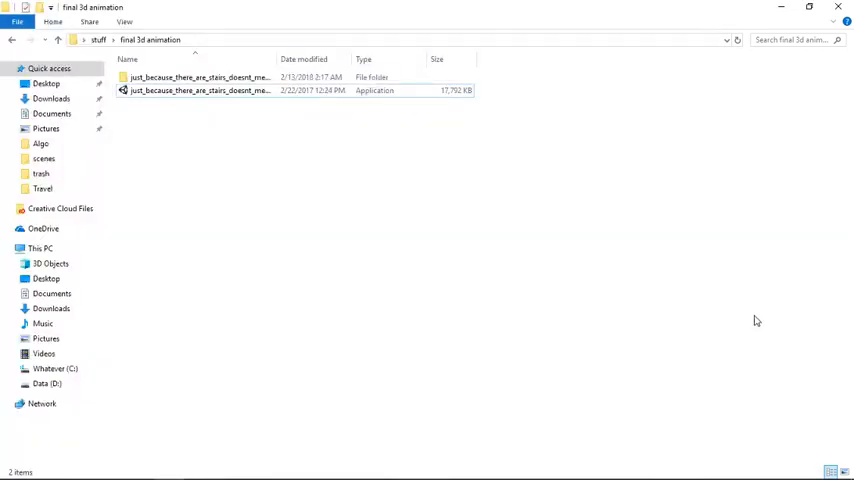
{"action": "mouse_move", "coordinate": [736, 320]}
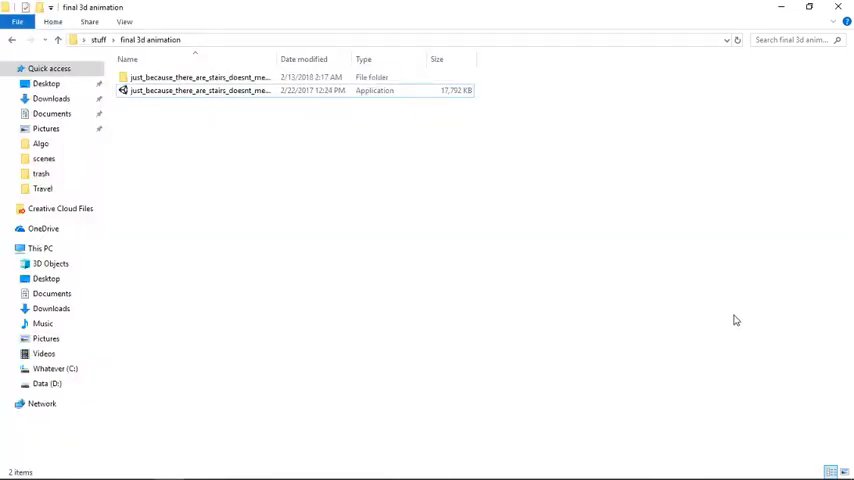
Launch the stair animation game from its folder and start it with Play! at default settings.
{"action": "left_click", "coordinate": [200, 90]}
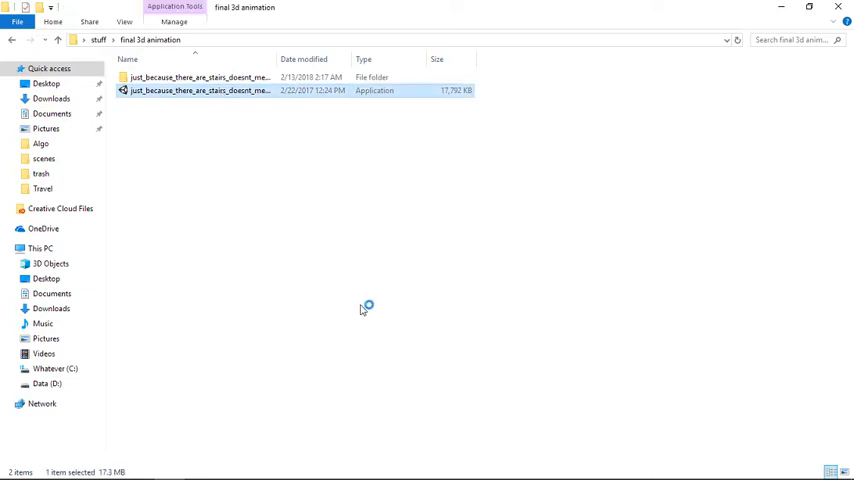
{"action": "double_click", "coordinate": [200, 90]}
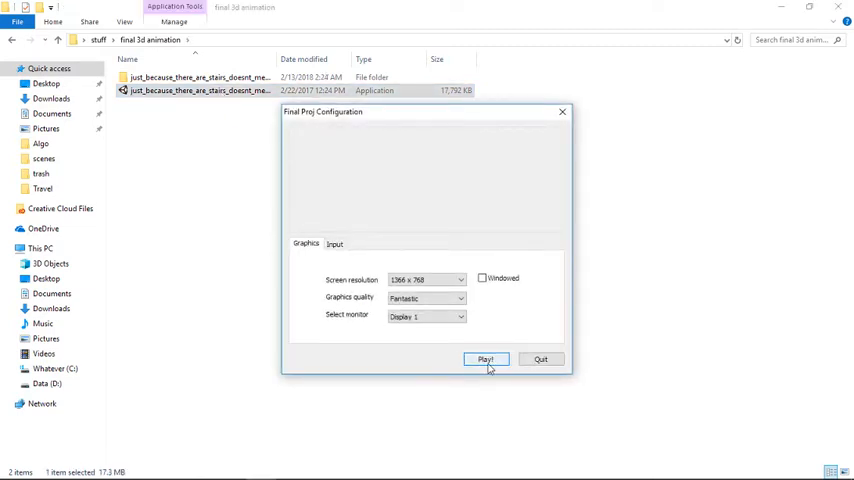
{"action": "left_click", "coordinate": [484, 360]}
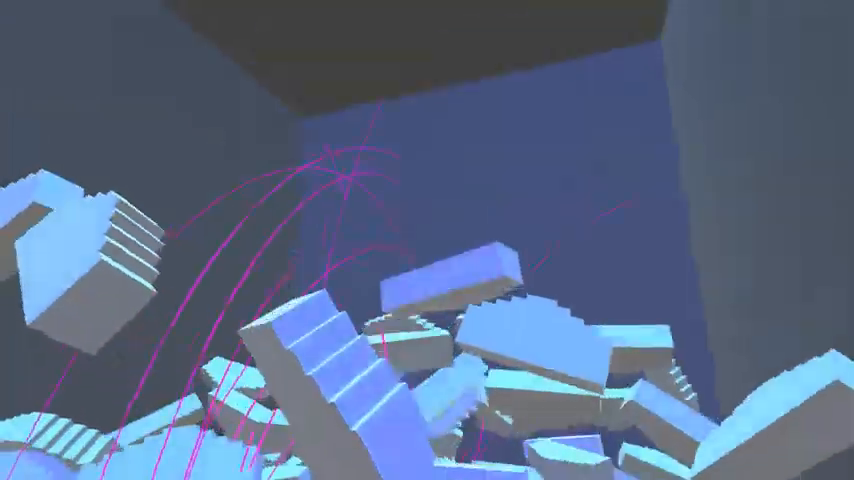